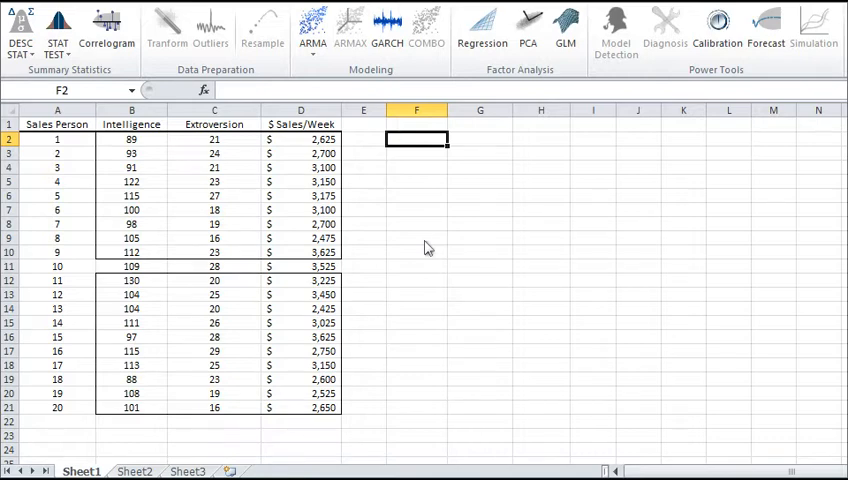
mouse_move(297, 181)
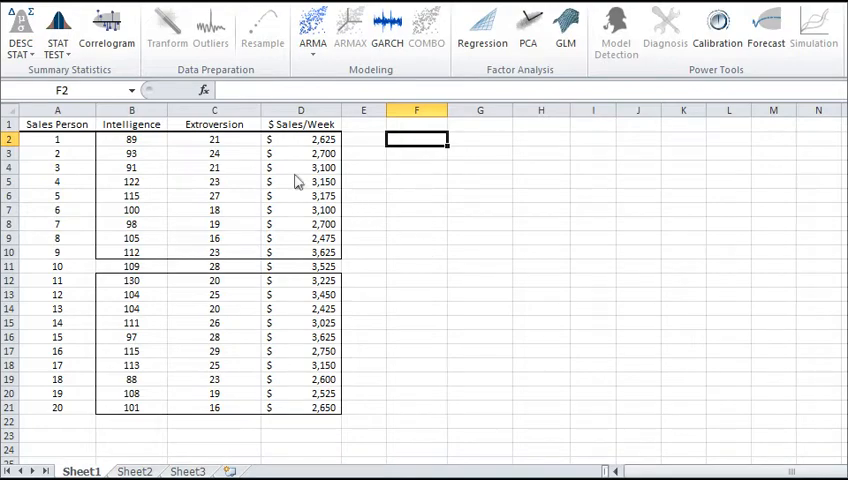
Choose 'Regression stability test (Chow test)' from the NumXL statistical tests menu.
click(57, 28)
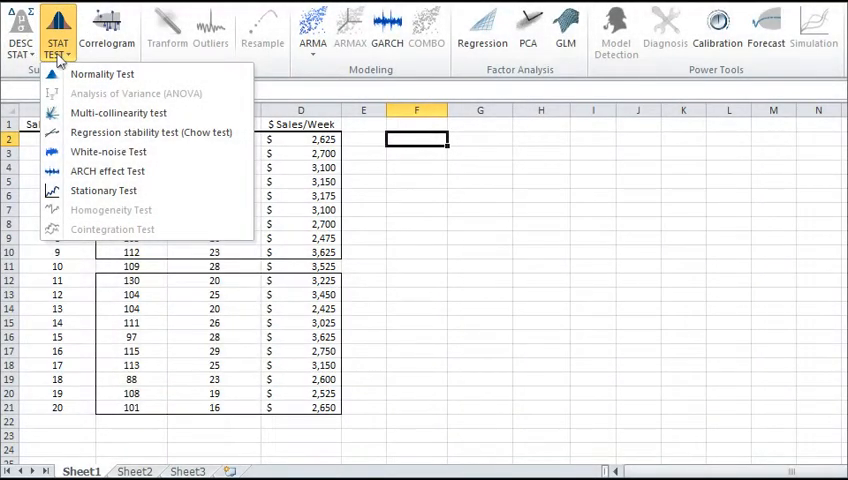
mouse_move(105, 137)
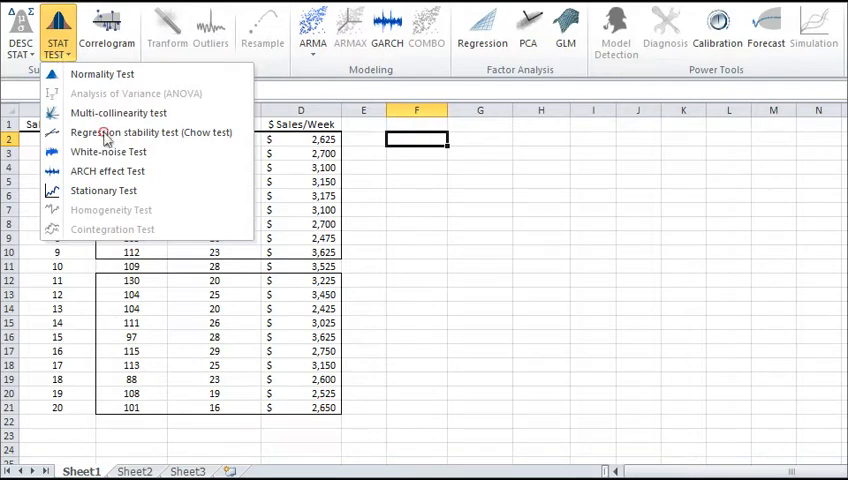
click(150, 132)
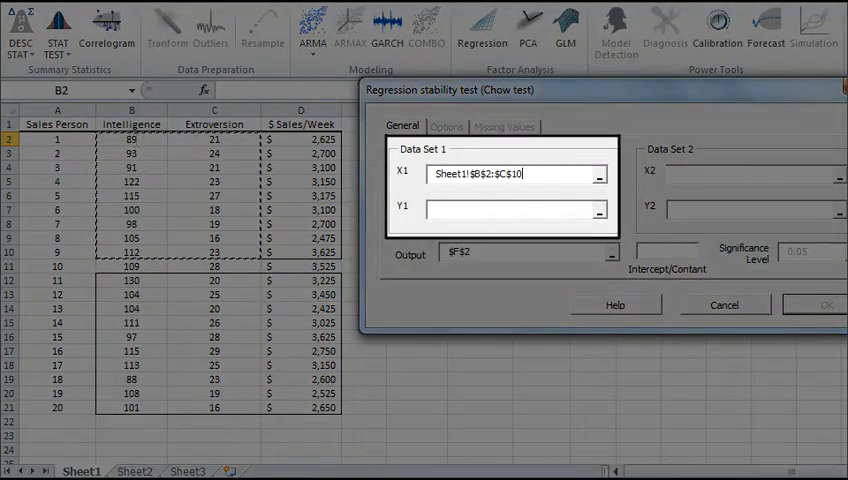
Enter X1 B2:C10, Y1 D2:D10, X2 B12:C21, Y2 D12:D21, with output at F2.
click(515, 208)
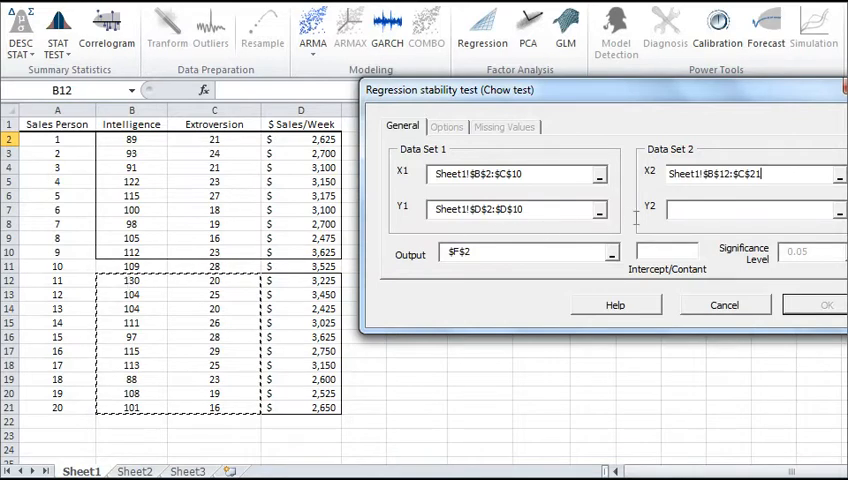
click(755, 209)
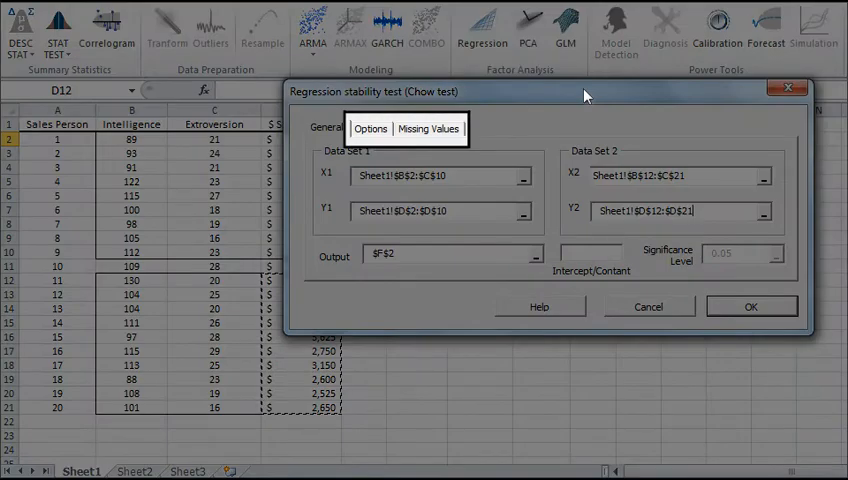
Set missing values to 'Remove the observations (From X and Y)' and output results at F2.
click(326, 128)
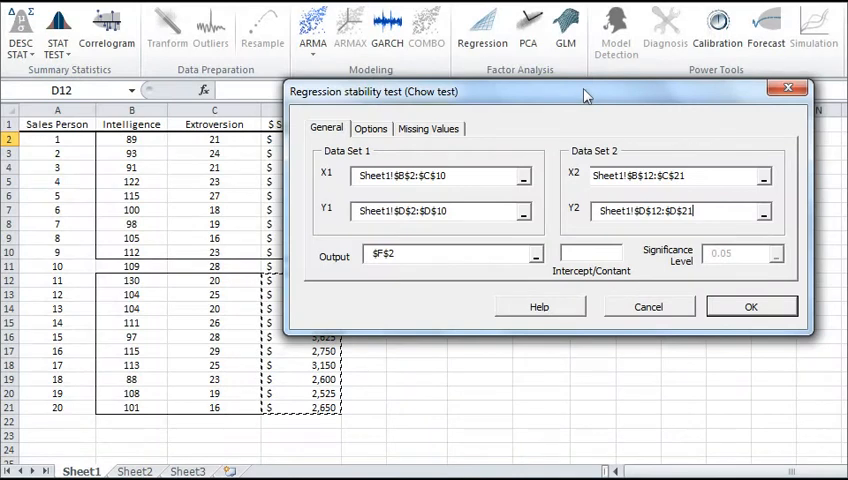
click(370, 128)
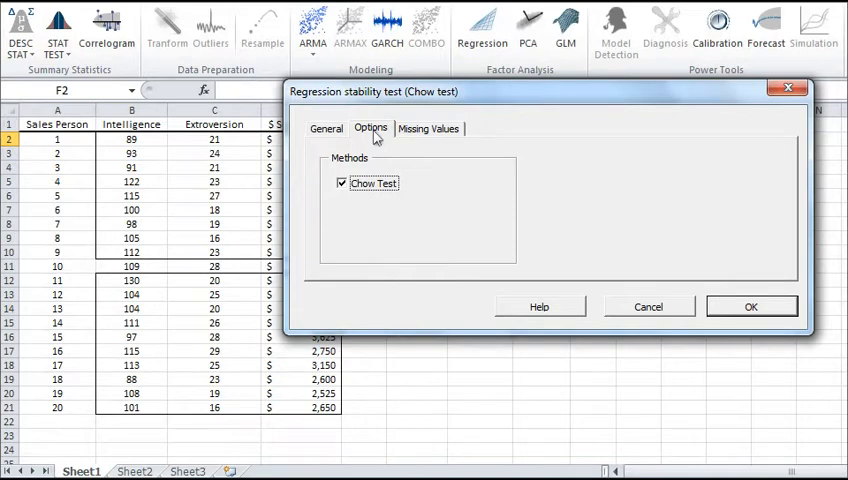
click(428, 128)
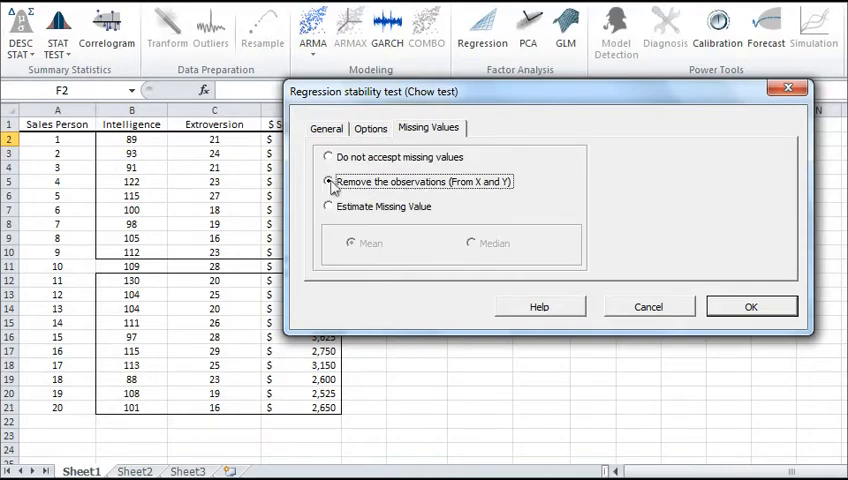
click(329, 181)
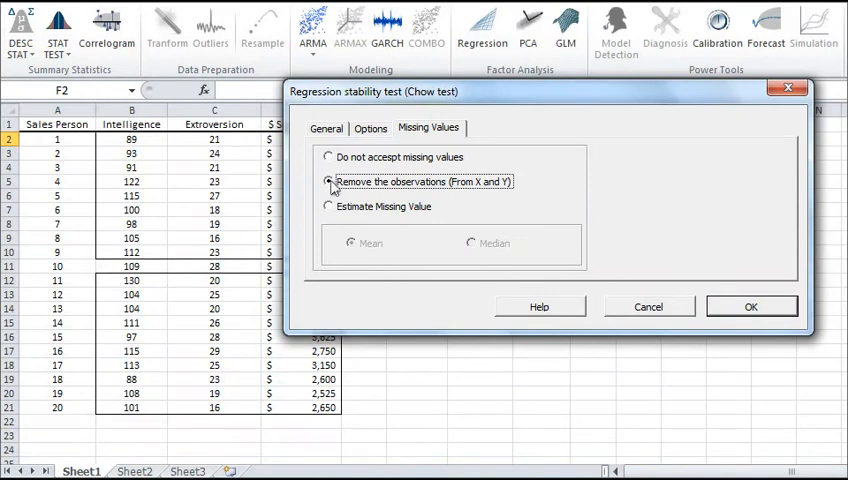
click(329, 182)
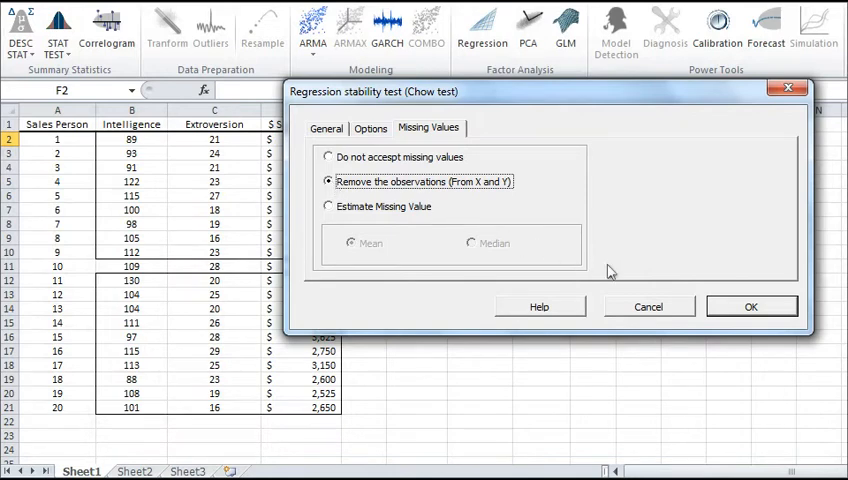
click(751, 306)
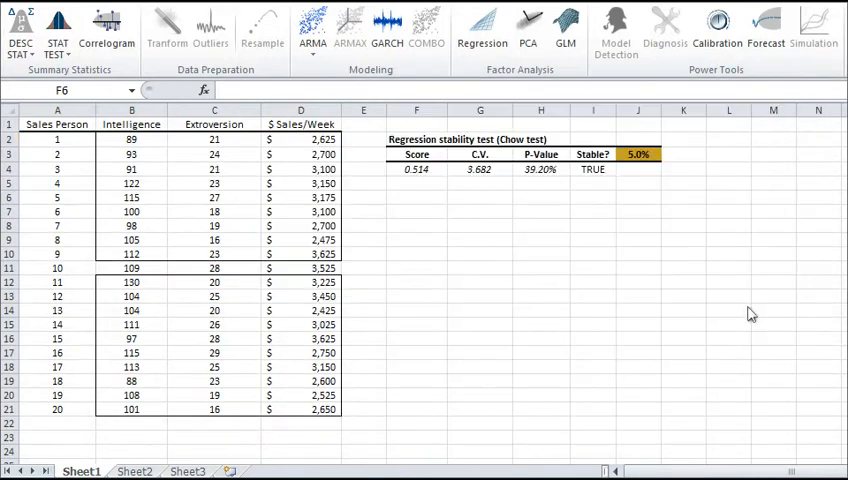